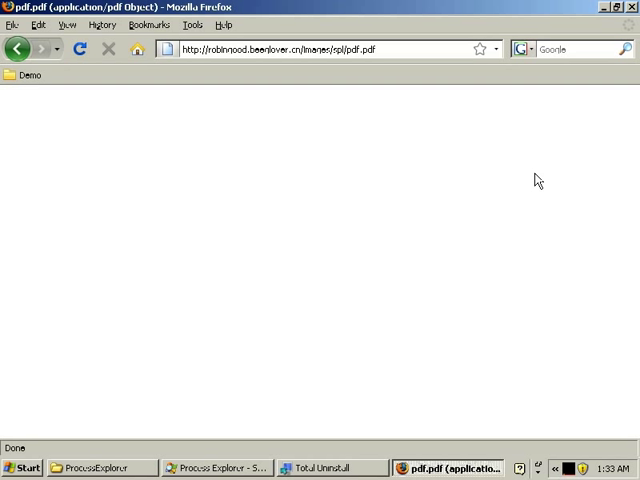
- Load the exploit site's pdf.pdf page in Firefox, which opens as a blank document
{"action": "left_click", "coordinate": [216, 468]}
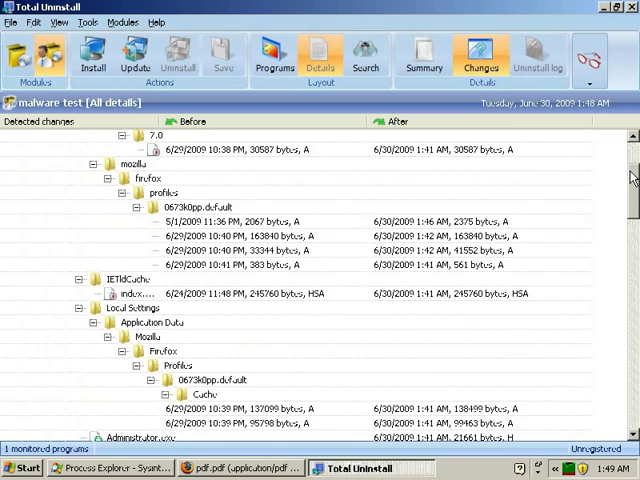
- Scroll through the malware test changes tree covering Firefox profile, temp, system32 and registry entries
{"action": "scroll", "scroll_direction": "down", "scroll_amount": 3}
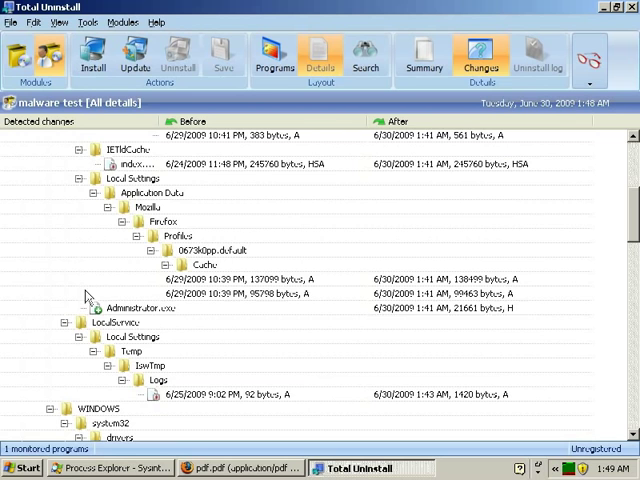
{"action": "scroll", "scroll_direction": "down", "scroll_amount": 3}
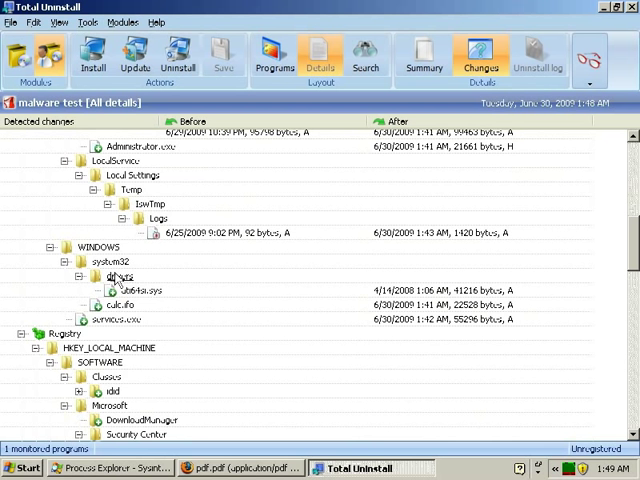
{"action": "scroll", "scroll_direction": "down", "scroll_amount": 3}
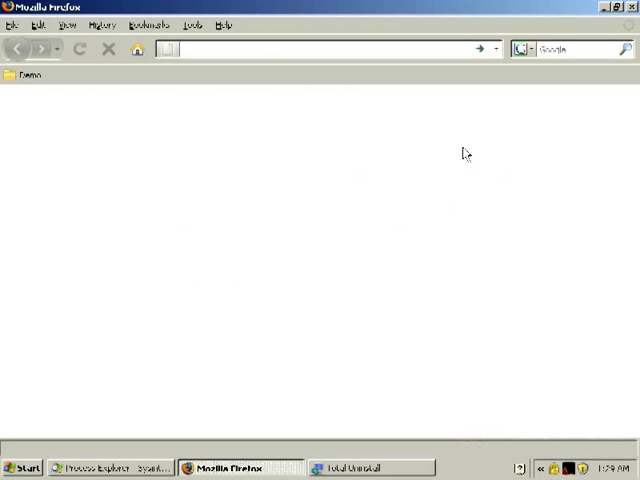
{"action": "type", "text": "http://robinnood.beenlover.cn/Images/index.php"}
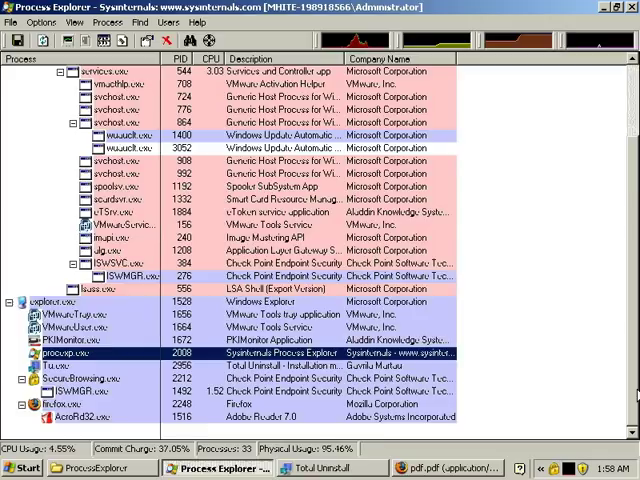
- Inspect firefox.exe with AcroRd32.exe and the Check Point ISWSVC/ISWMGR services in the process tree
{"action": "left_click", "coordinate": [316, 468]}
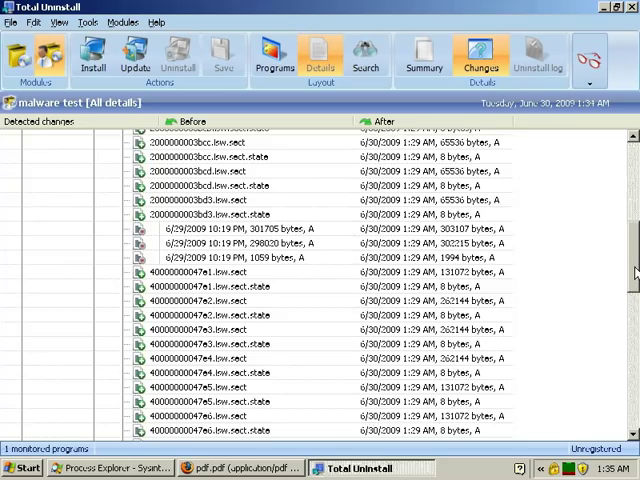
- Scroll the malware test report showing only temporary cache file changes after the revisit
{"action": "scroll", "scroll_direction": "down", "scroll_amount": 3}
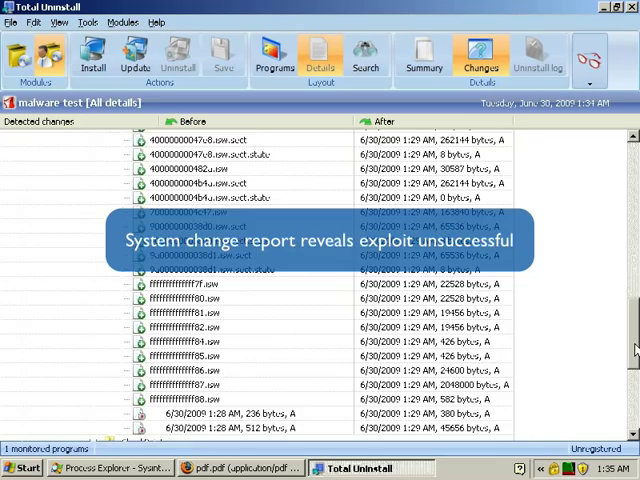